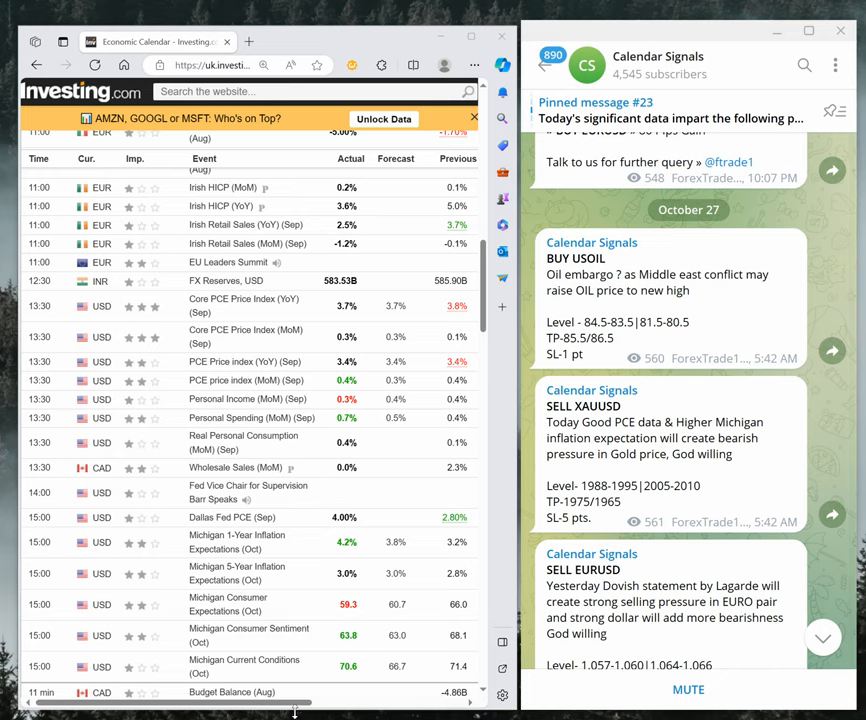
mouse_move(316, 692)
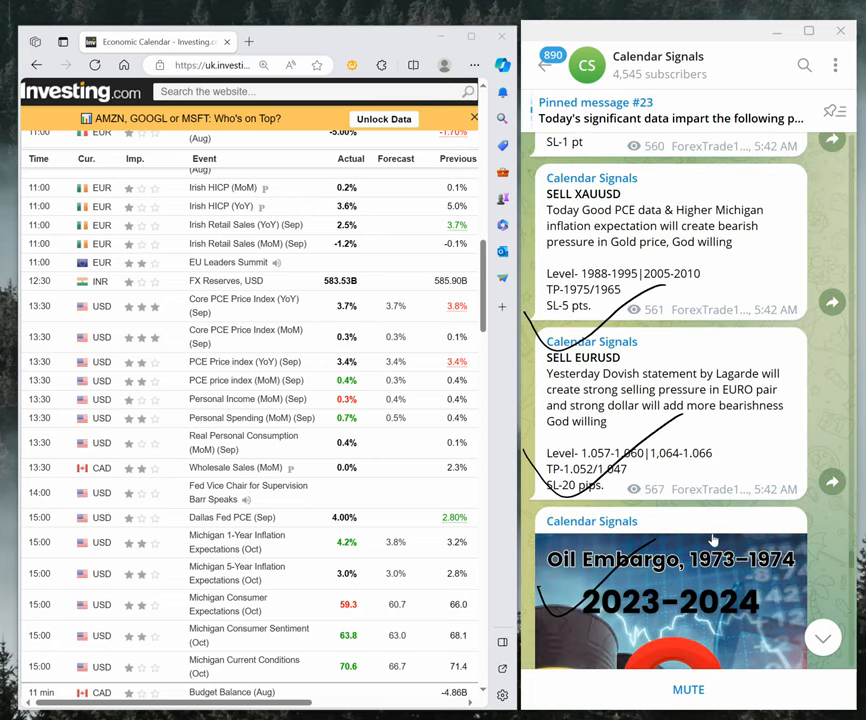
scroll("down", 3)
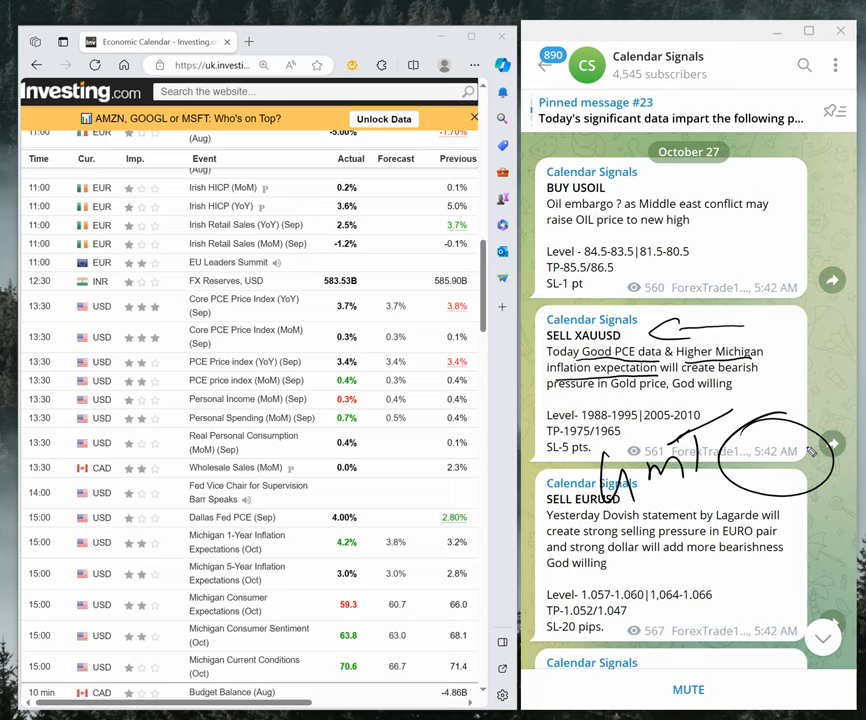
mouse_move(708, 448)
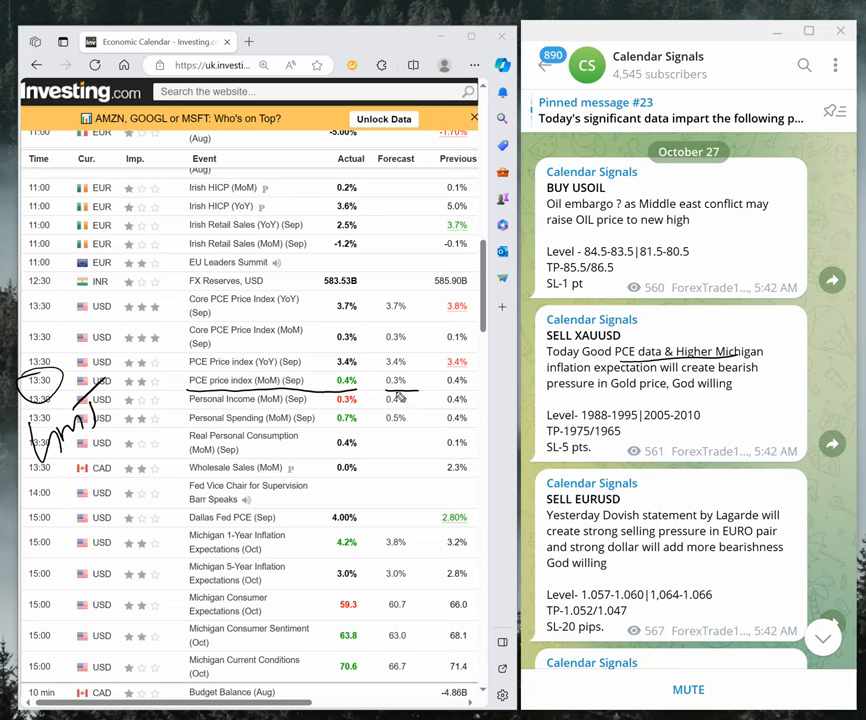
mouse_move(348, 490)
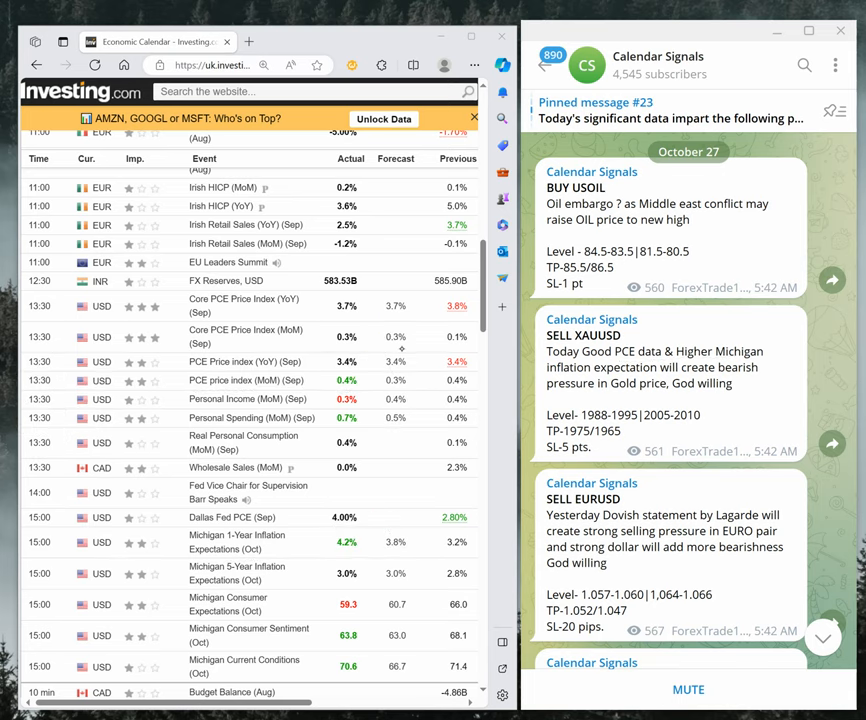
scroll("down", 3)
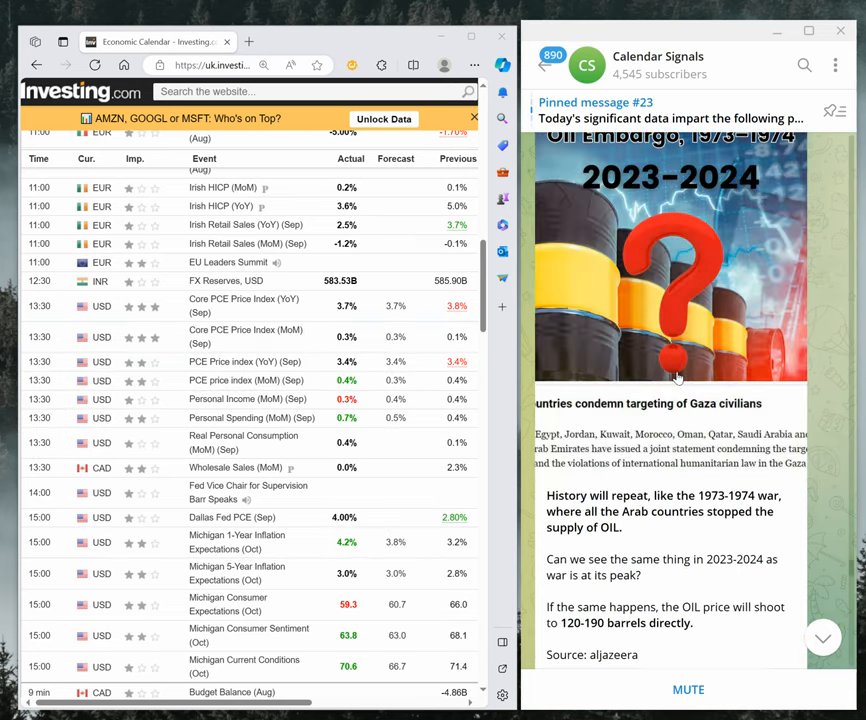
scroll("down", 3)
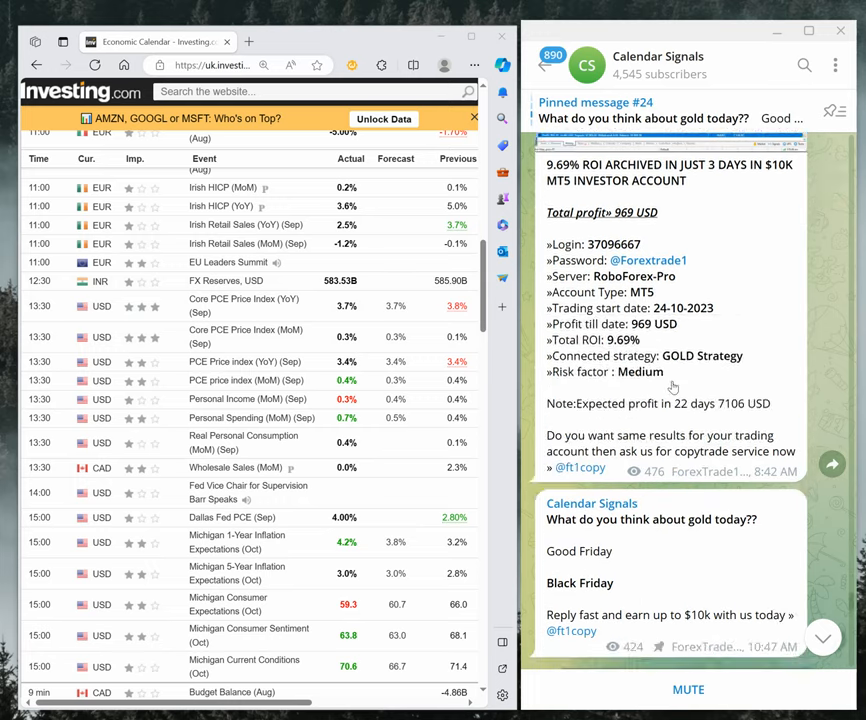
scroll("down", 3)
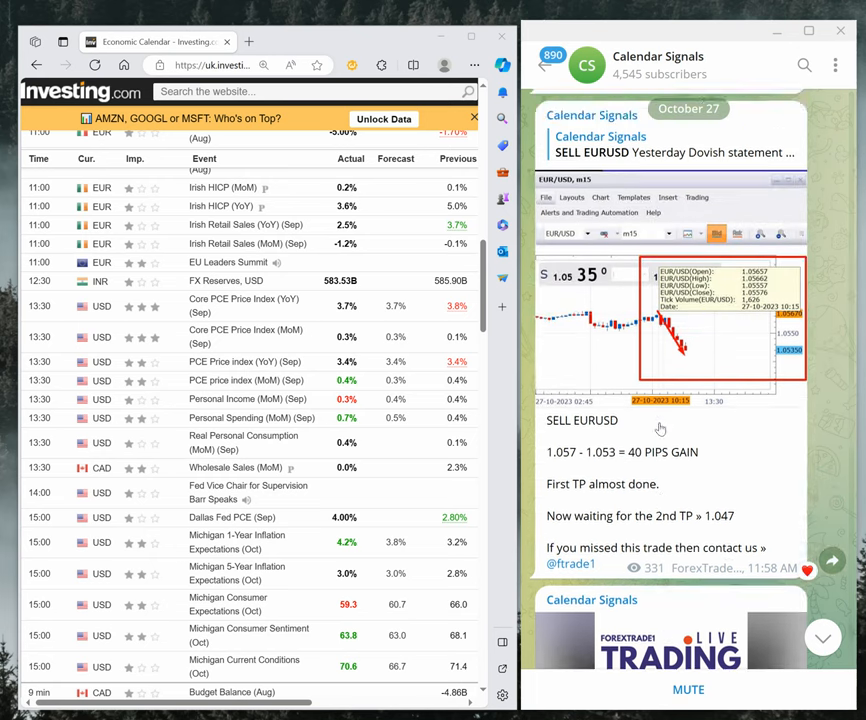
scroll("down", 3)
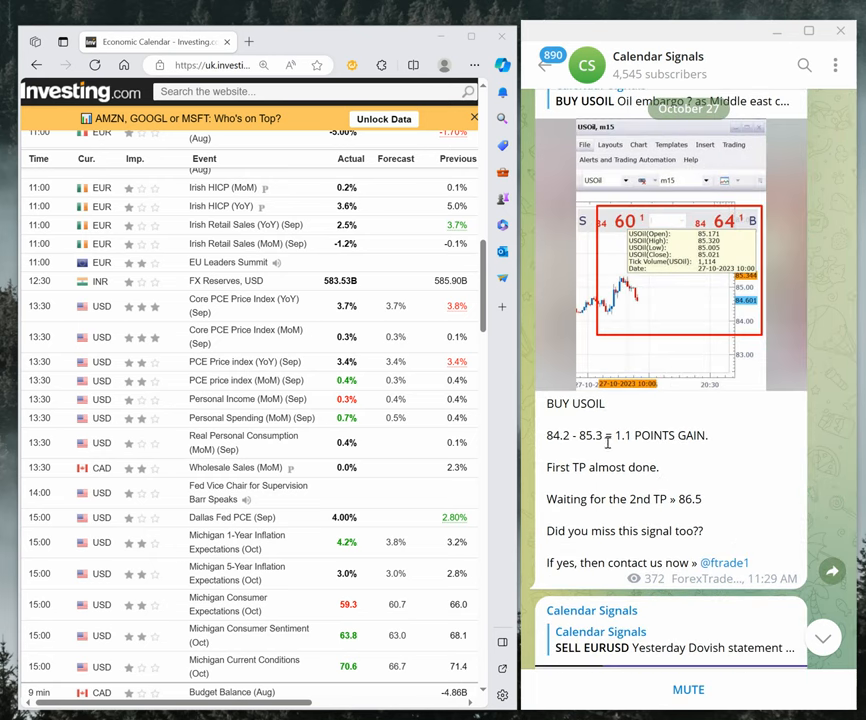
scroll("down", 3)
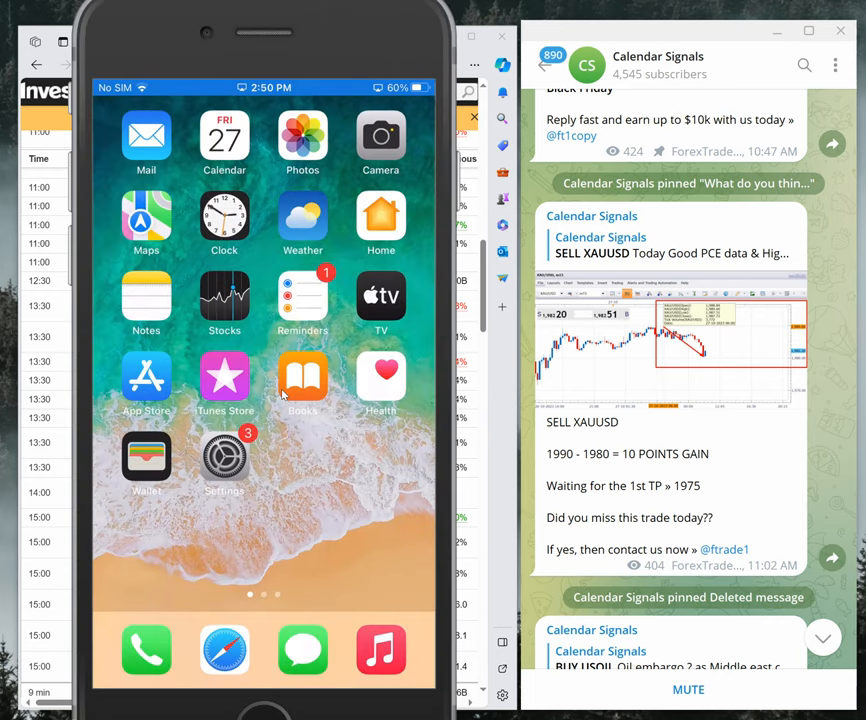
mouse_move(330, 184)
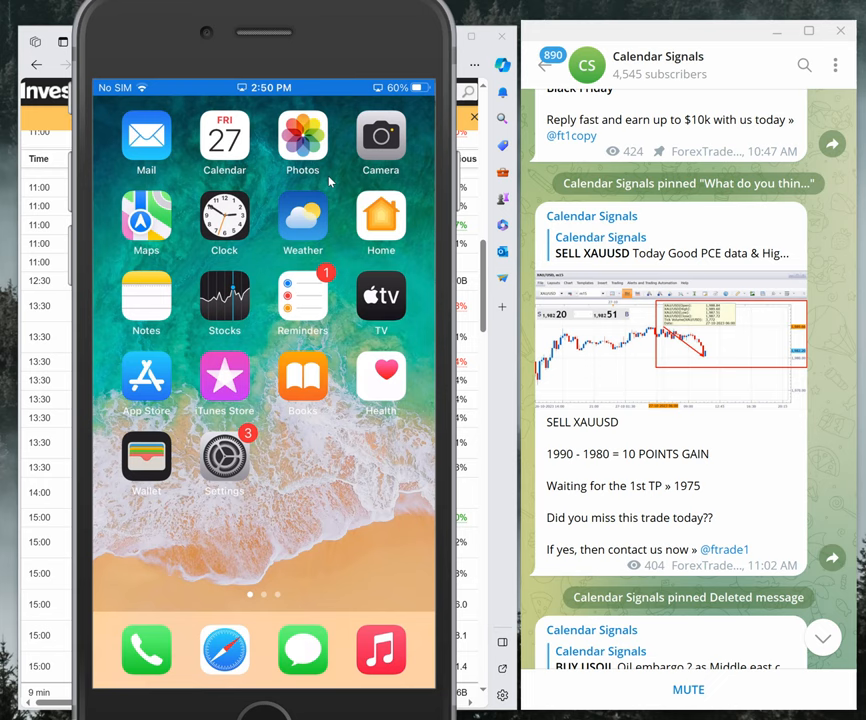
scroll("left", 3)
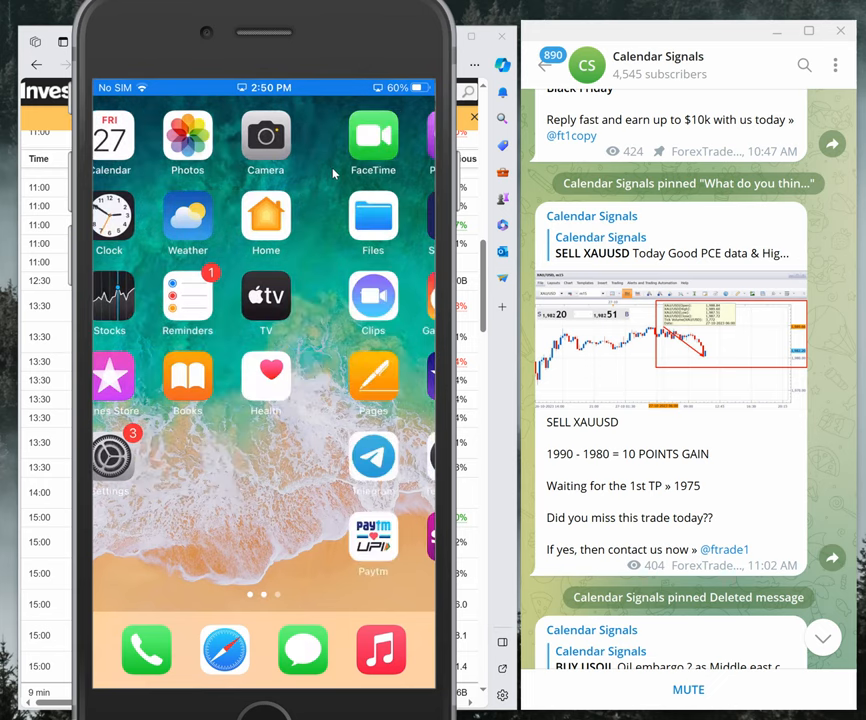
scroll("left", 3)
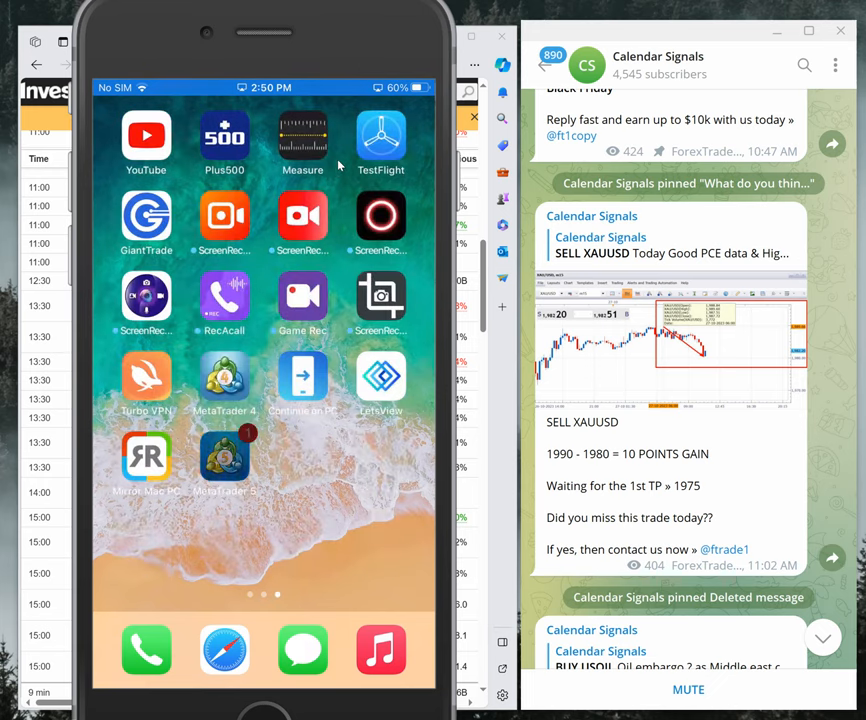
mouse_move(752, 48)
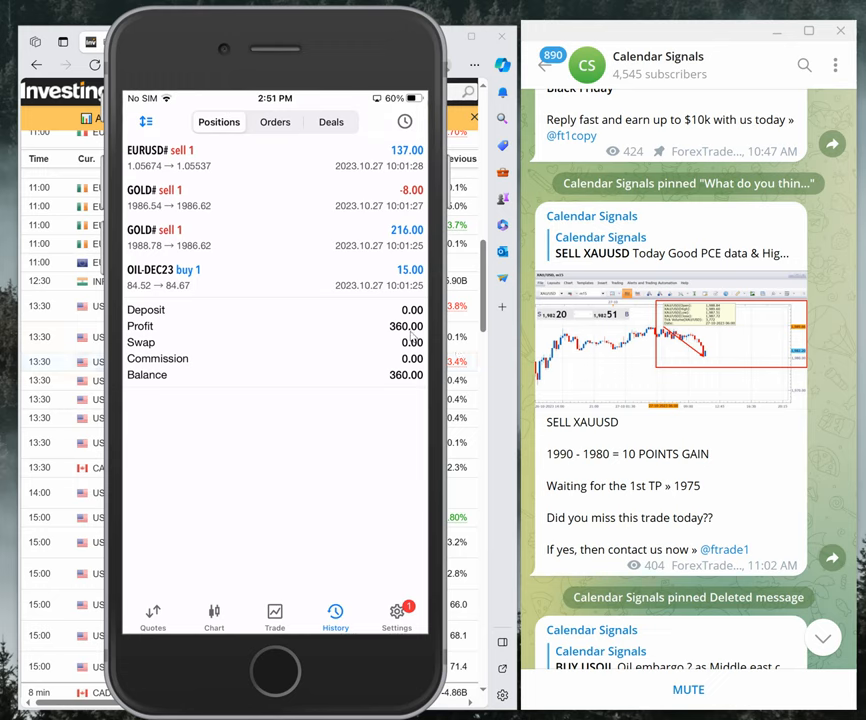
mouse_move(314, 214)
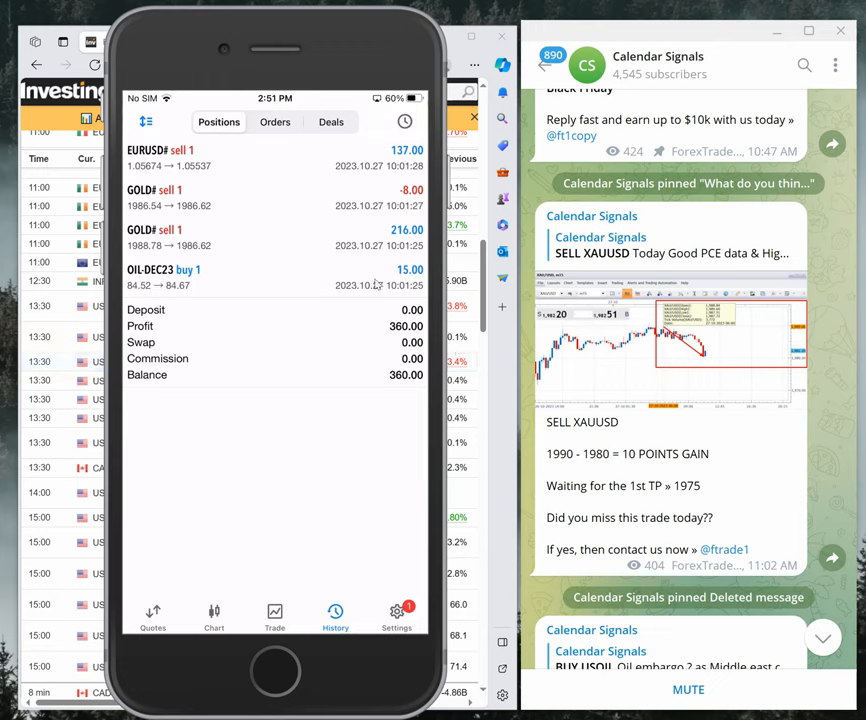
mouse_move(378, 288)
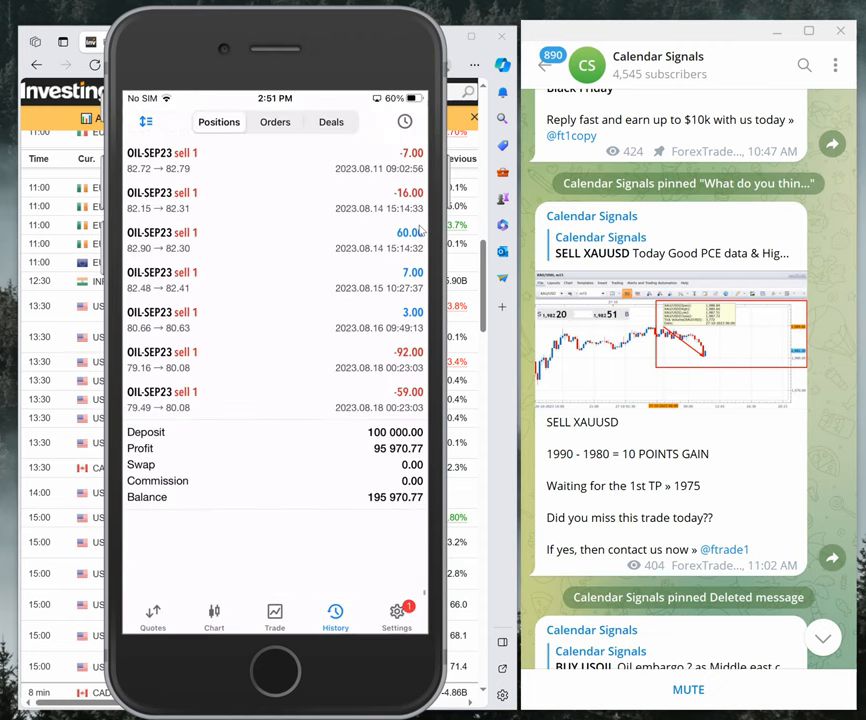
scroll("down", 3)
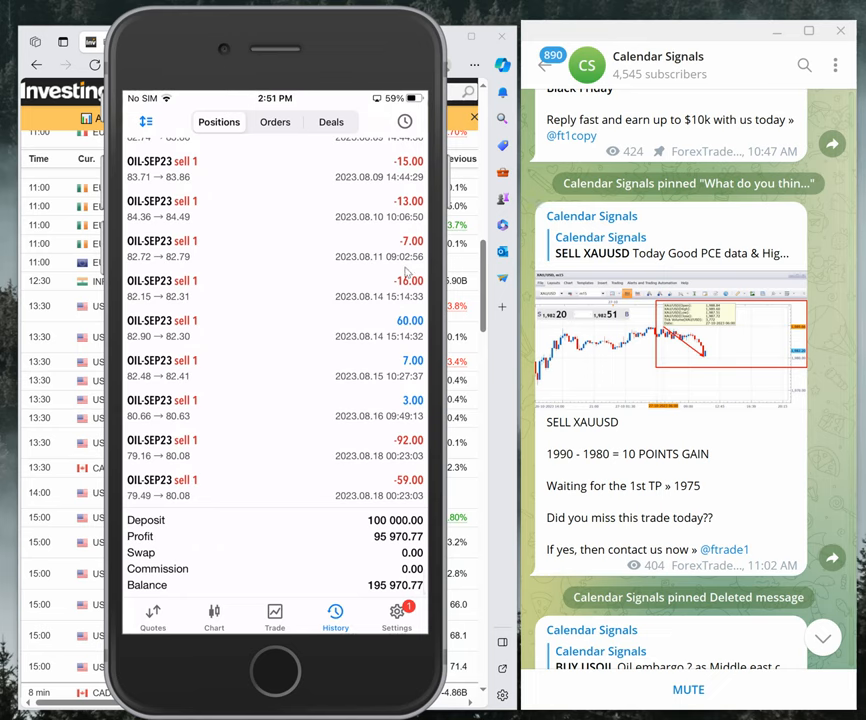
mouse_move(696, 404)
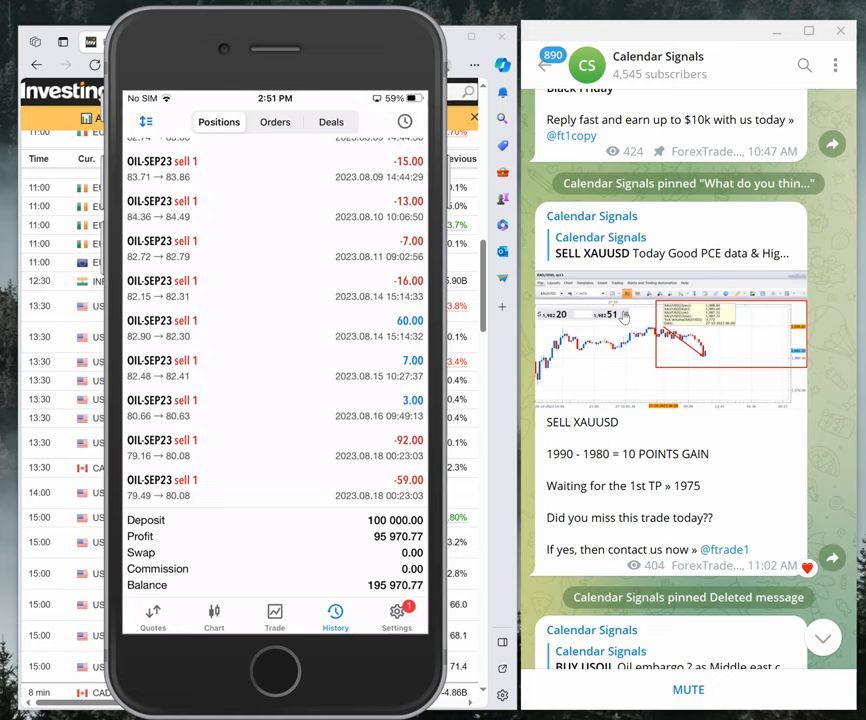
mouse_move(144, 56)
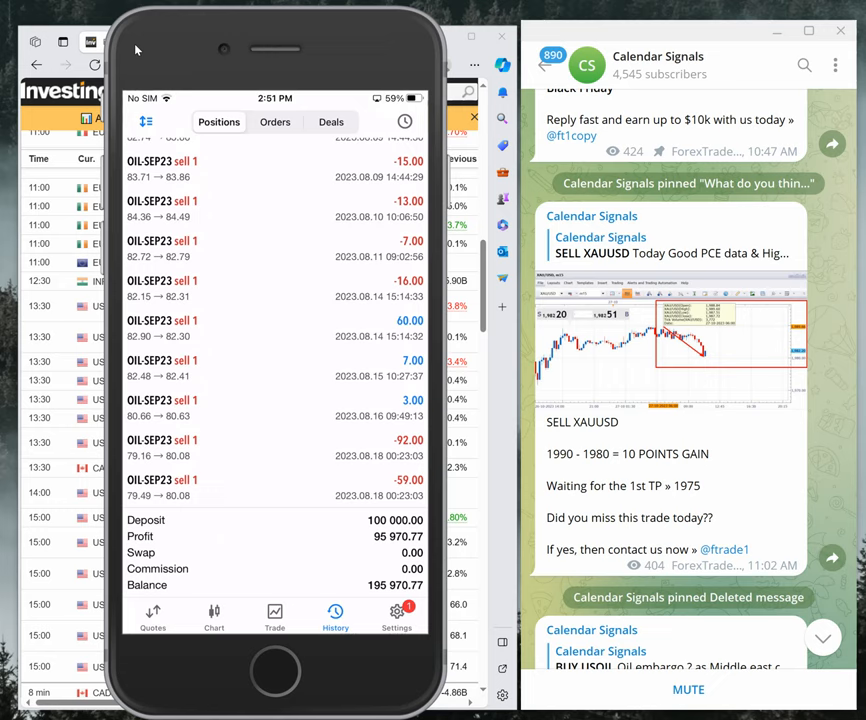
mouse_move(144, 56)
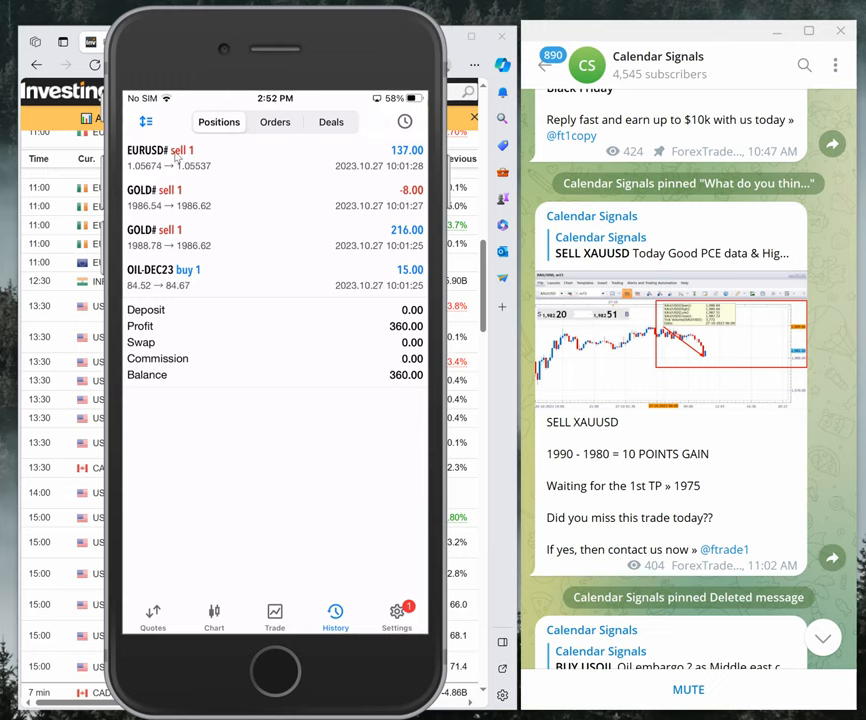
mouse_move(126, 30)
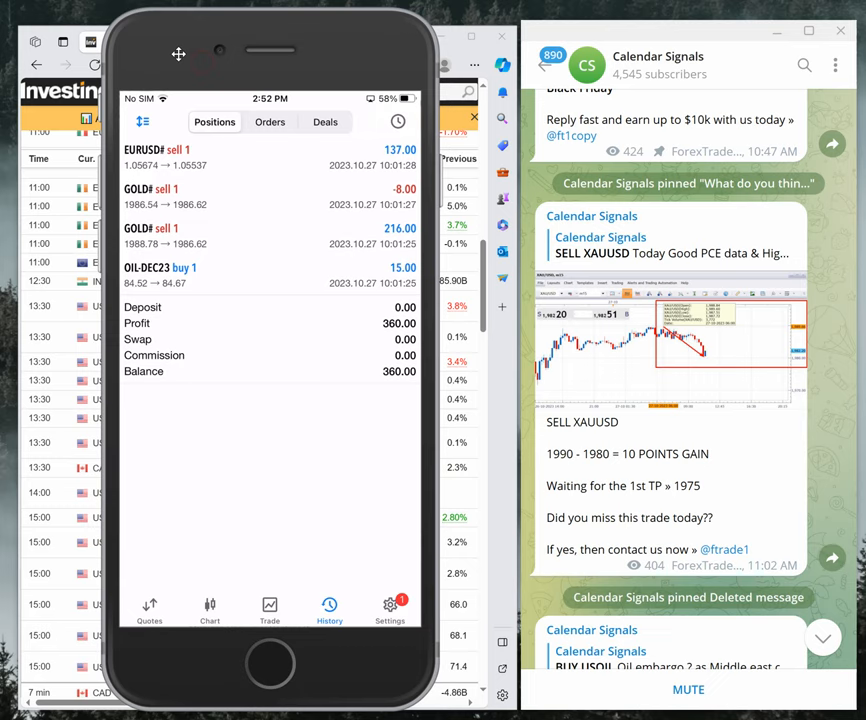
mouse_move(412, 310)
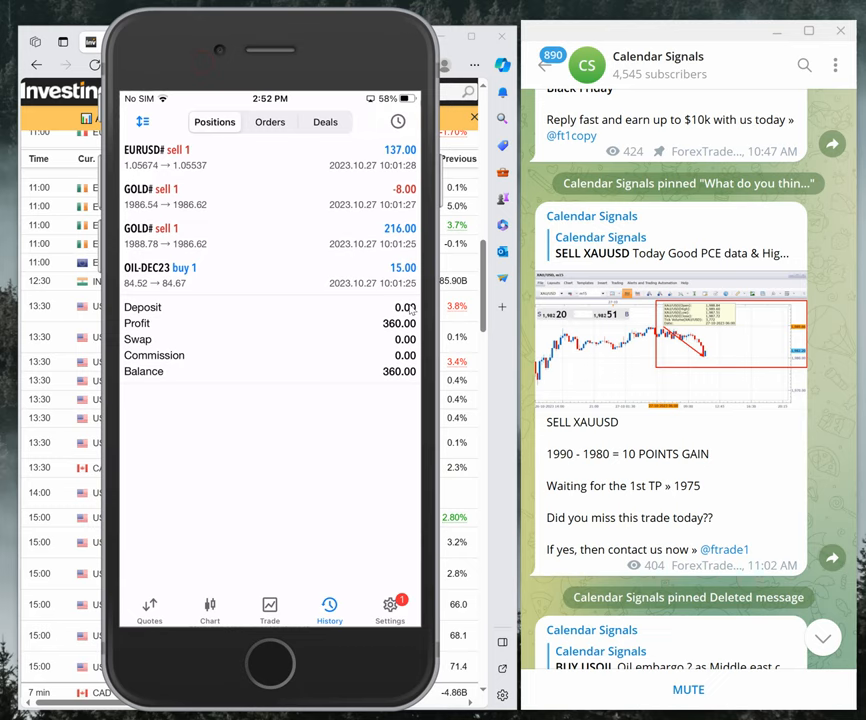